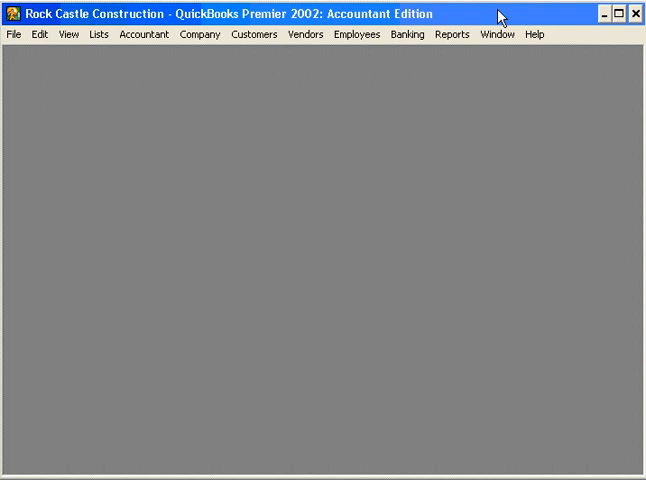
pyautogui.moveTo(264, 58)
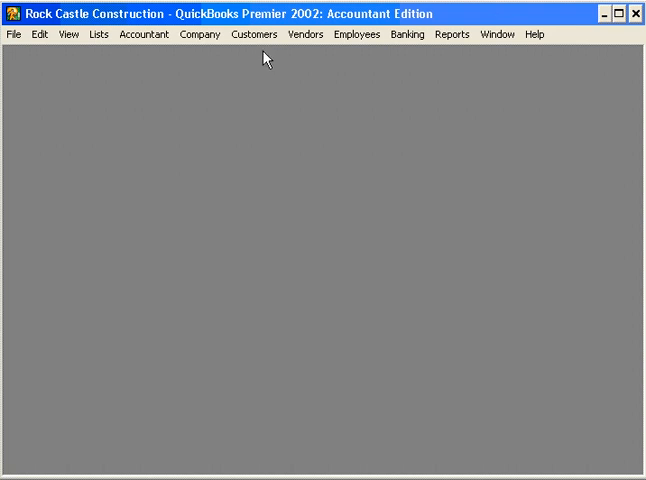
pyautogui.moveTo(12, 36)
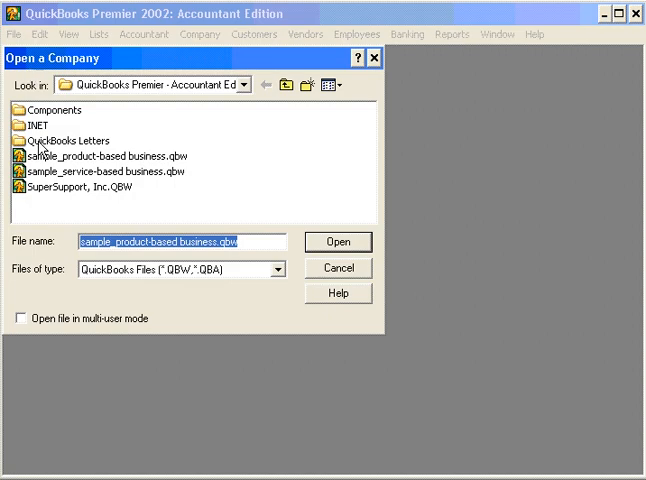
# - Select SuperSupport, Inc.QBW and delete it to bring up the Confirm File Delete prompt
pyautogui.click(80, 188)
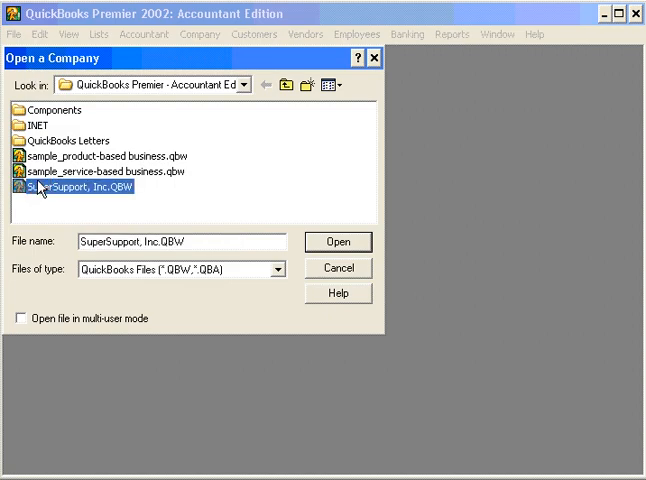
pyautogui.moveTo(248, 182)
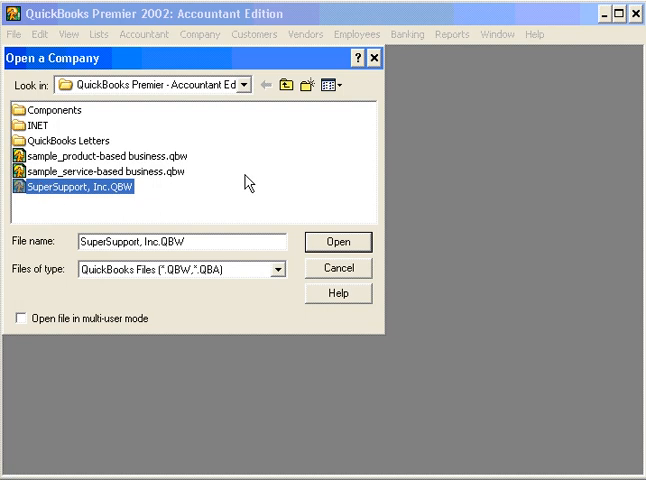
pyautogui.press('Delete')
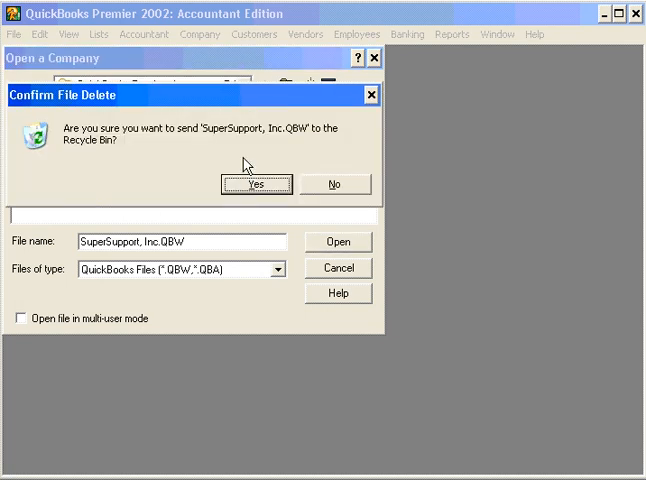